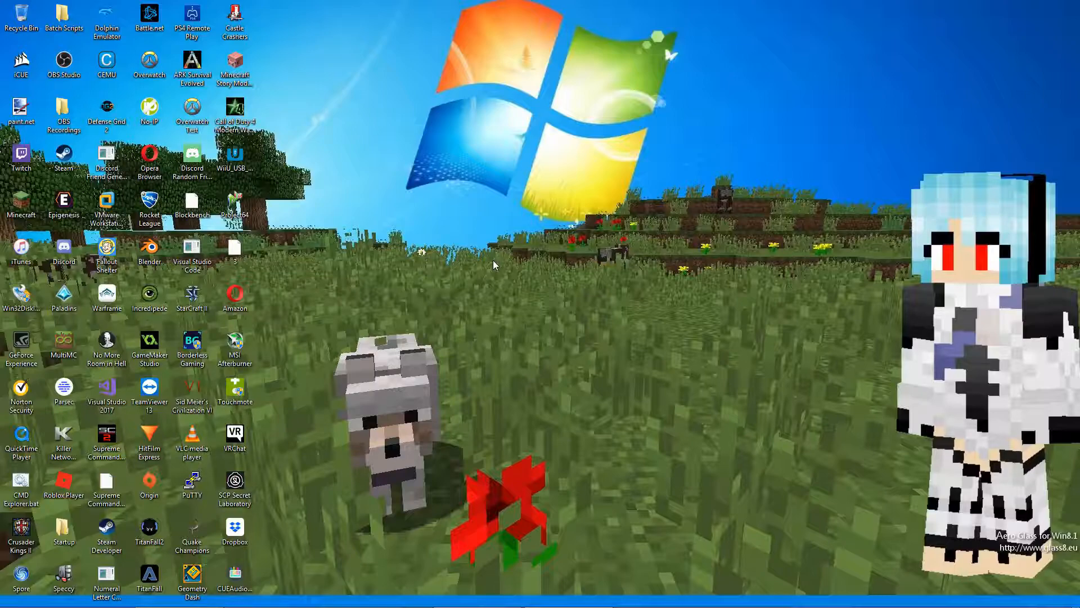
# Step: Launch Dolphin Emulator from its desktop shortcut to show the game library
pyautogui.click(106, 20)
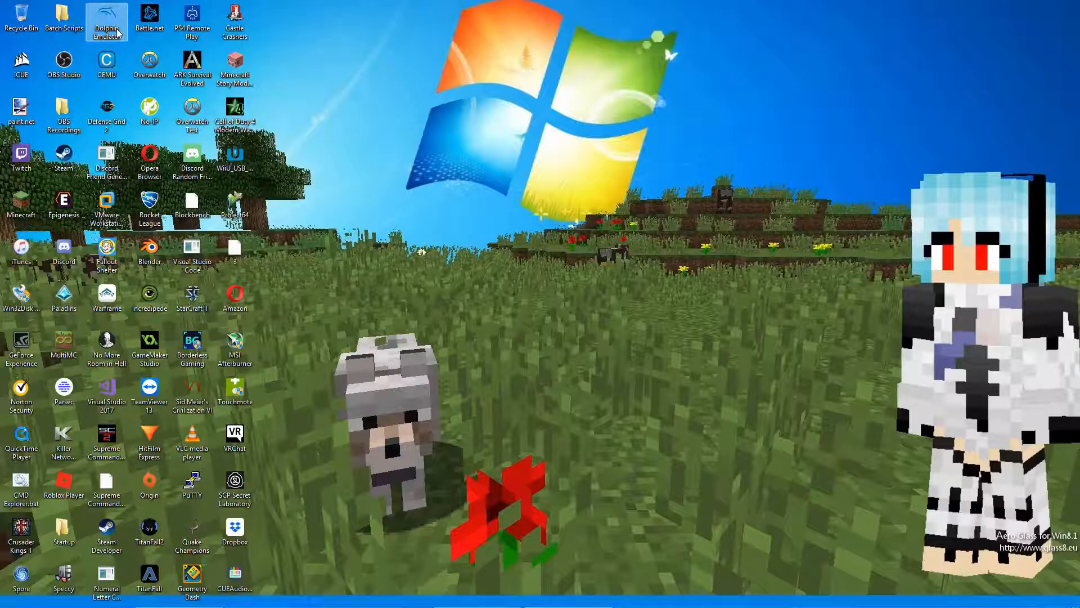
pyautogui.doubleClick(107, 21)
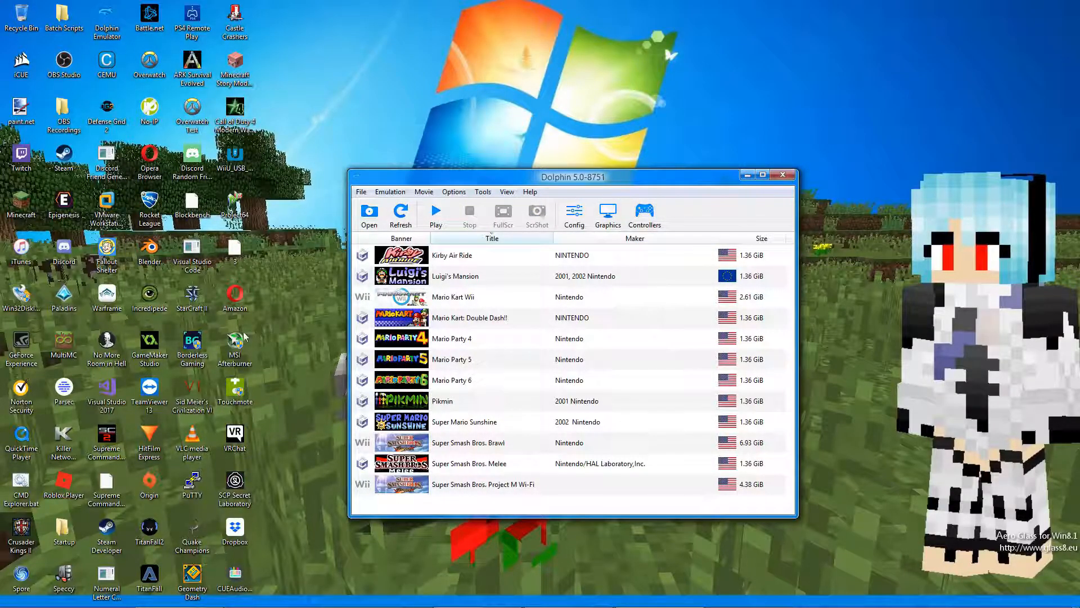
# Step: Browse from Start > Documents into Dolphin Emulator\Dump and on to its Textures folder
pyautogui.click(13, 597)
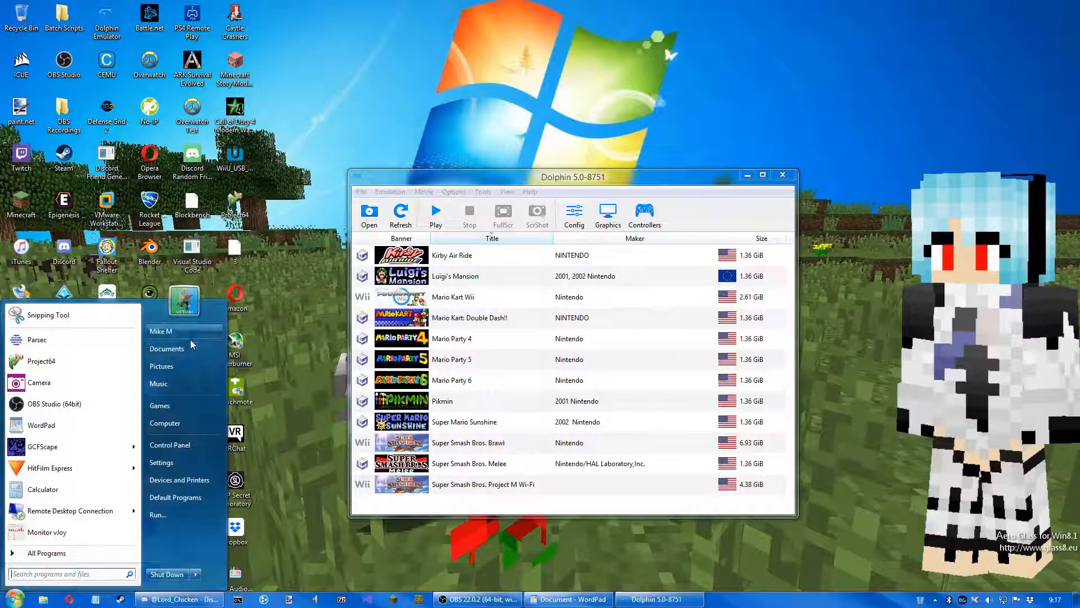
pyautogui.click(167, 348)
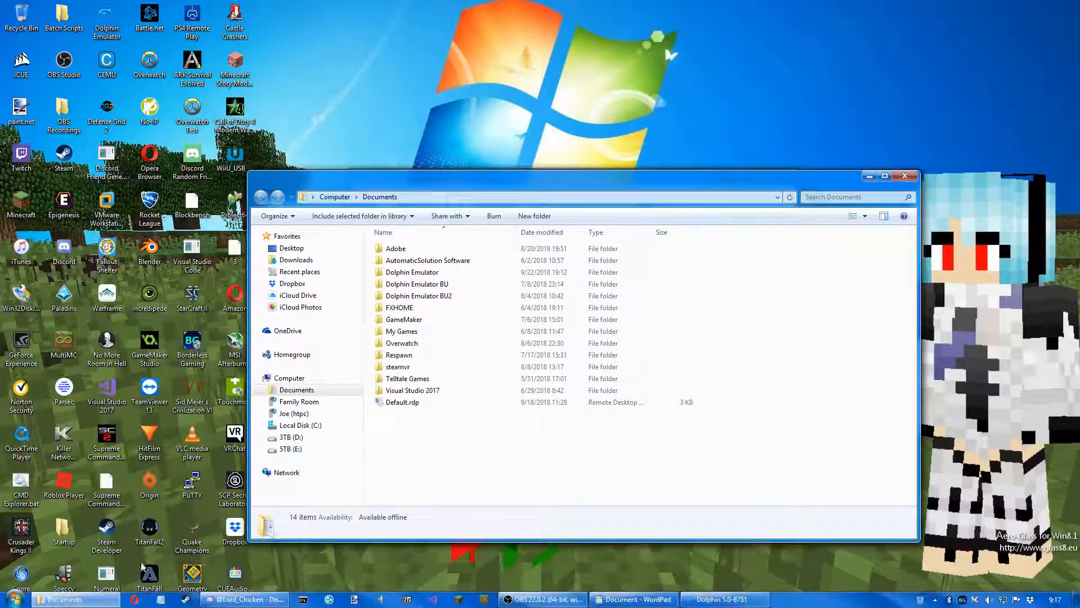
pyautogui.doubleClick(412, 271)
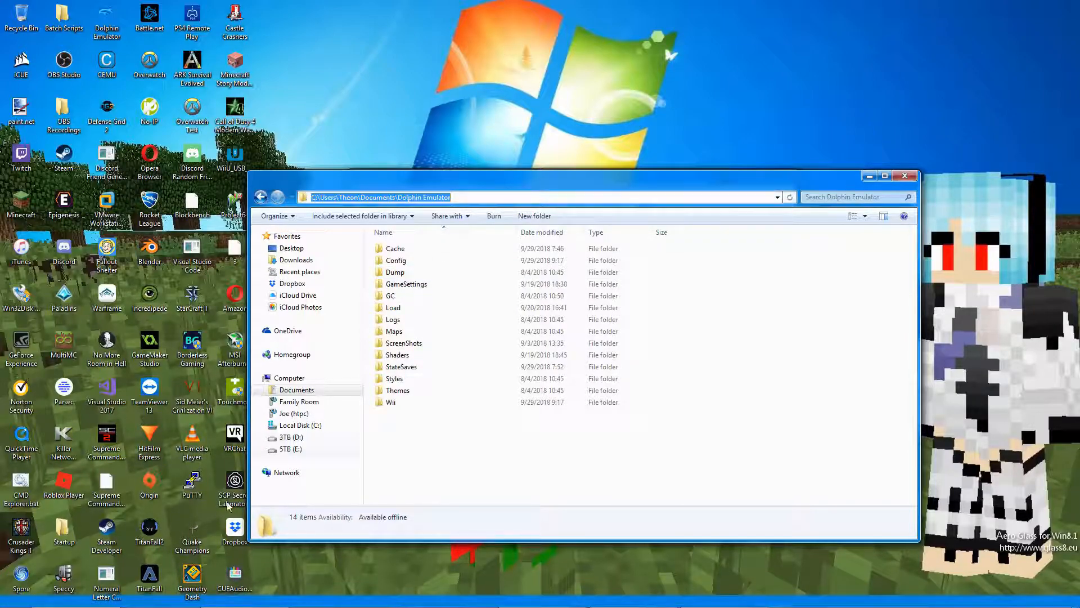
pyautogui.click(290, 378)
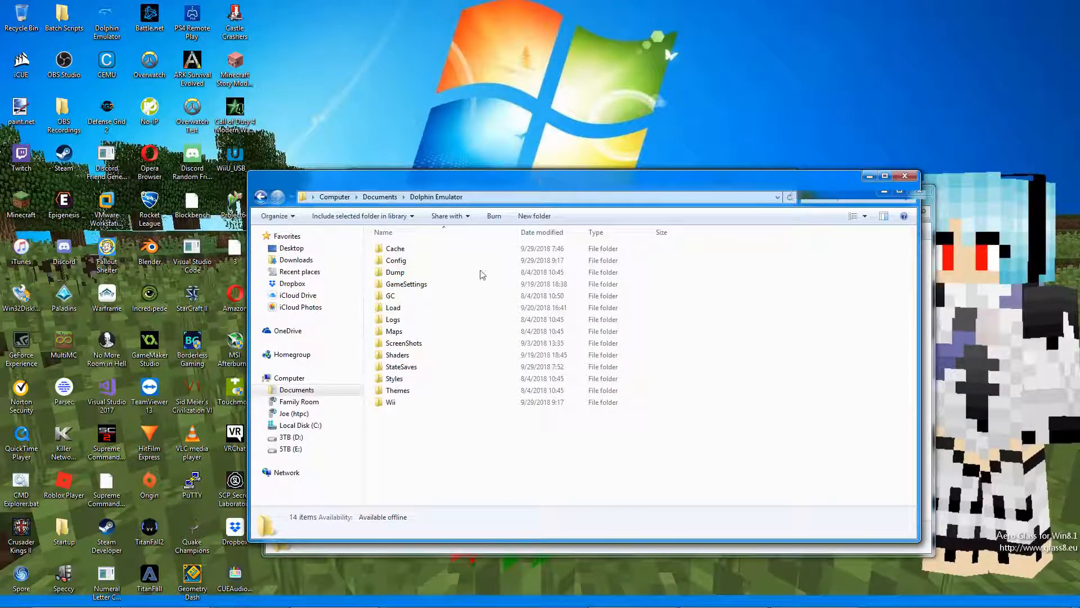
pyautogui.doubleClick(395, 271)
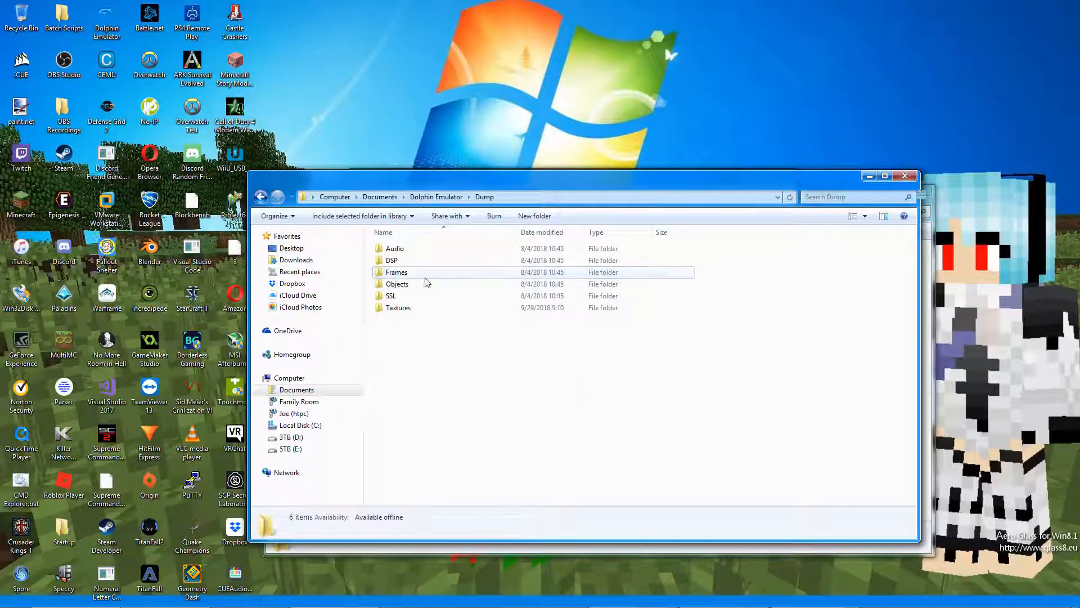
pyautogui.doubleClick(398, 307)
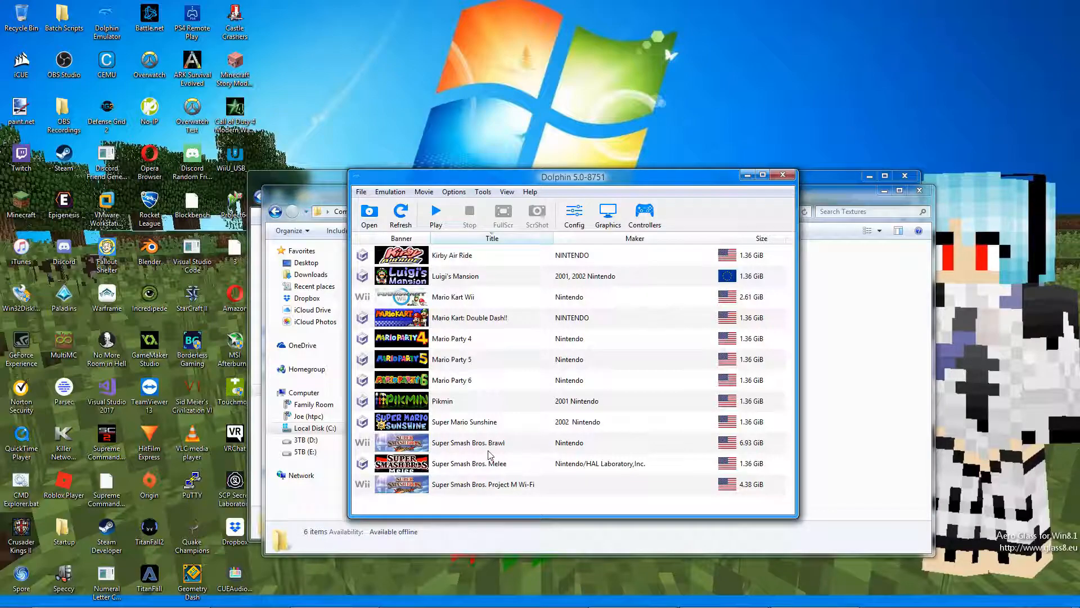
# Step: Show Super Smash Bros. Brawl's Properties Info and select its Game ID, RSBE01
pyautogui.click(464, 422)
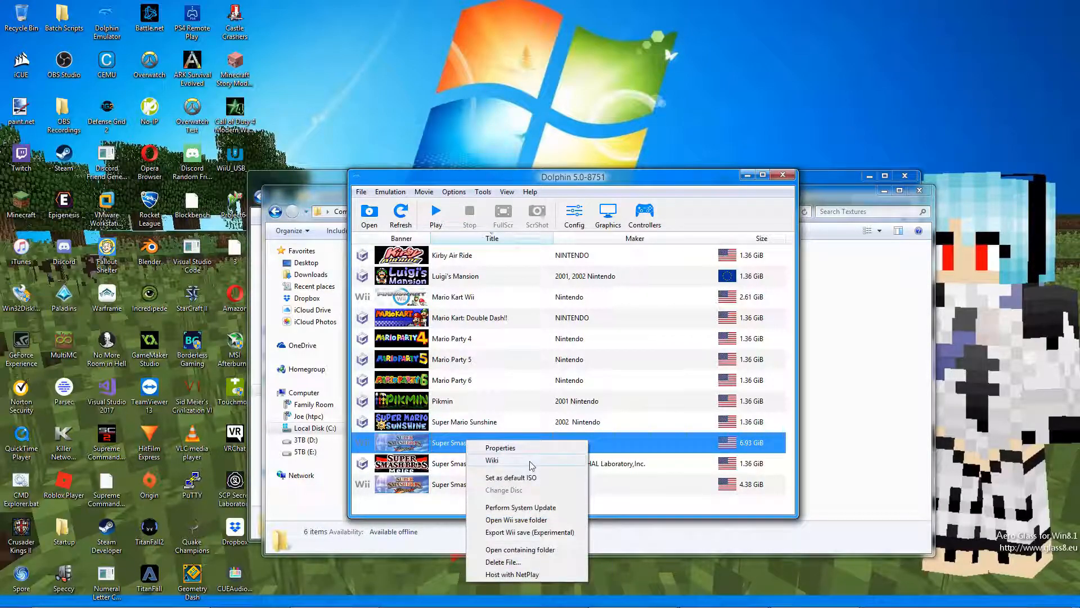
pyautogui.click(499, 448)
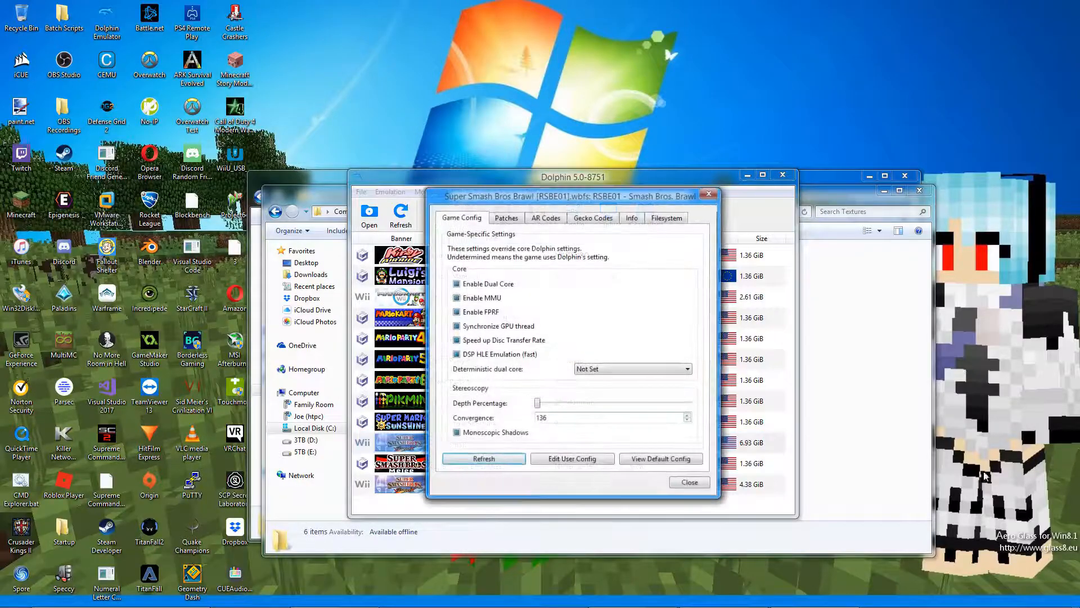
pyautogui.click(631, 217)
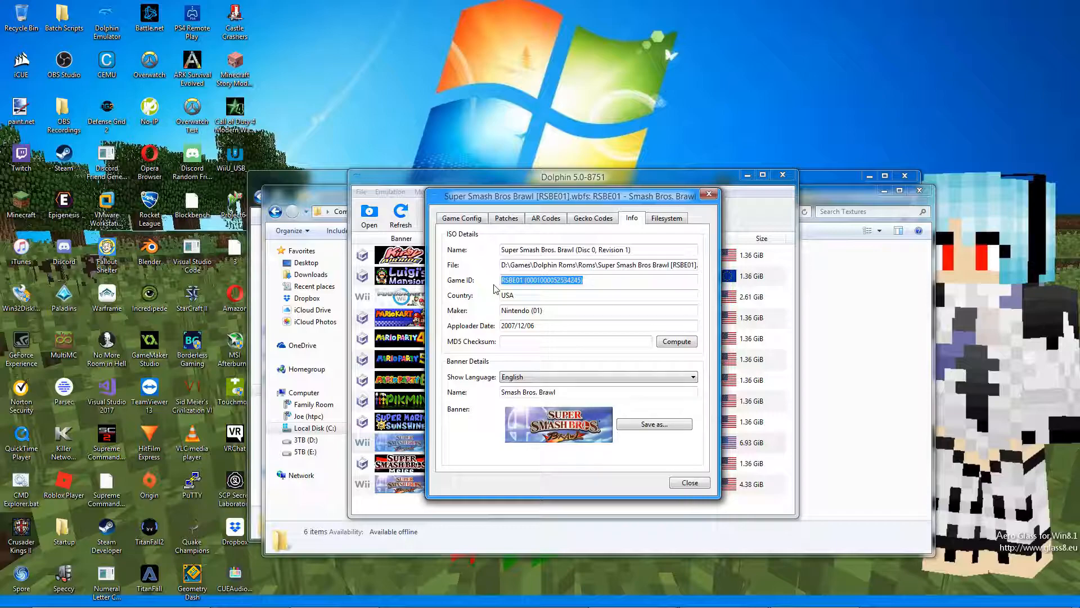
pyautogui.click(689, 483)
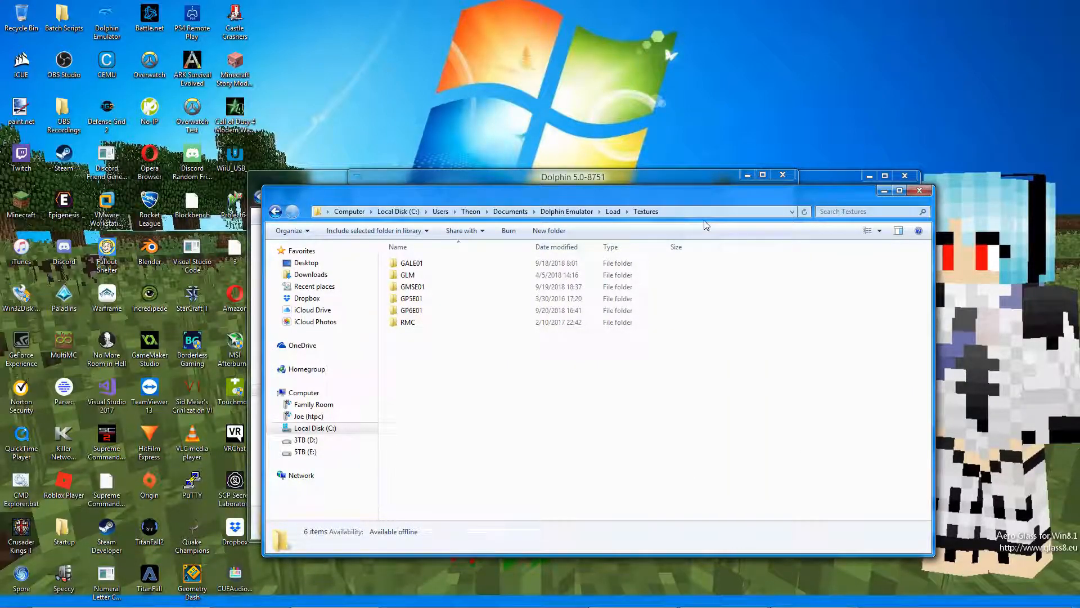
pyautogui.moveTo(573, 248)
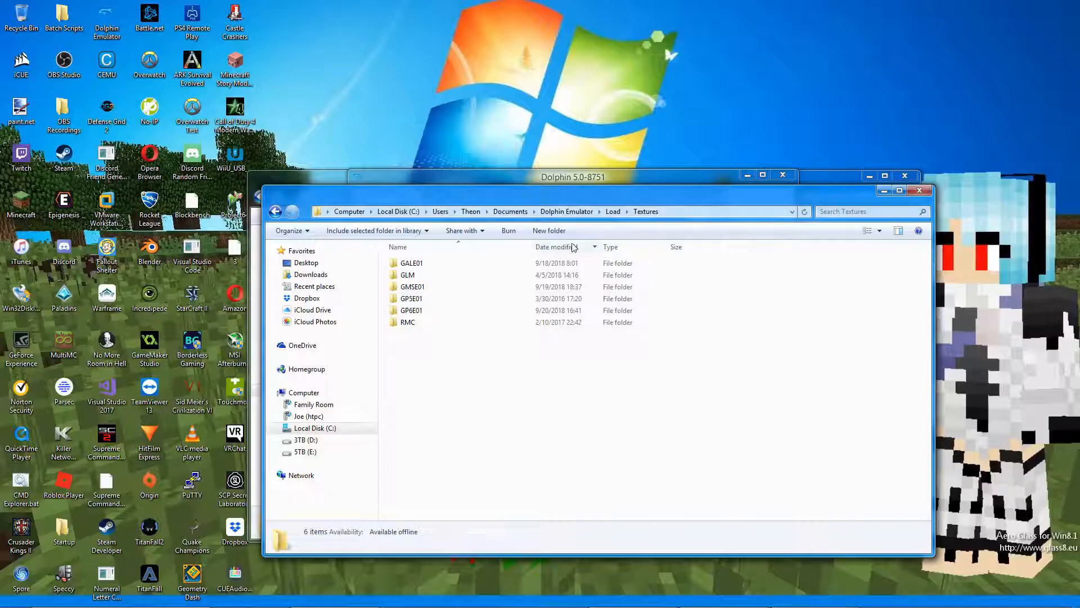
pyautogui.moveTo(562, 231)
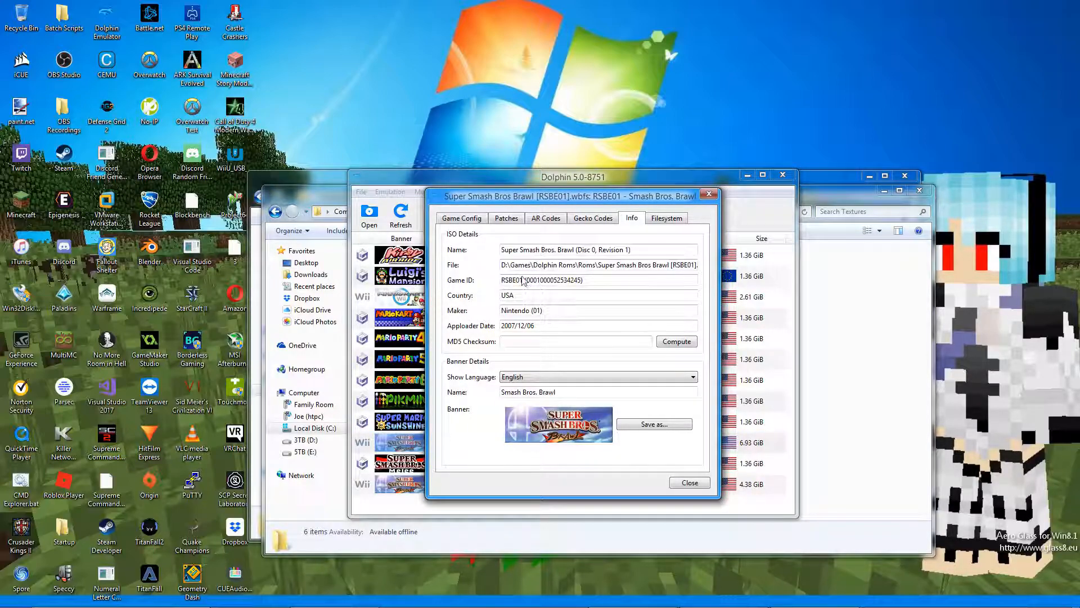
pyautogui.doubleClick(511, 281)
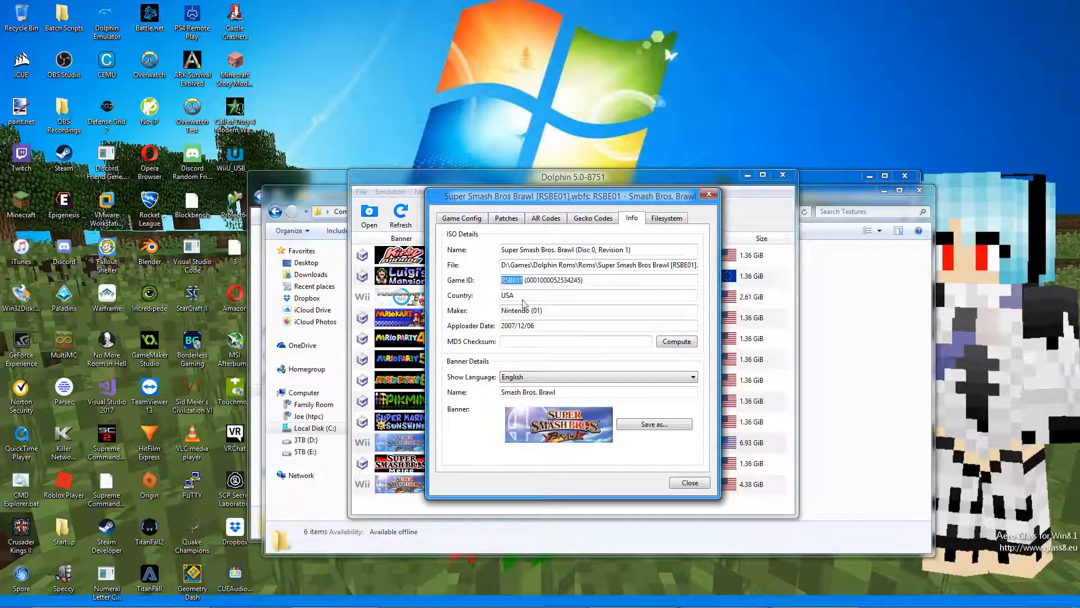
# Step: Create and enter a new RSBE01 folder in Textures, then close Brawl's properties
pyautogui.click(689, 483)
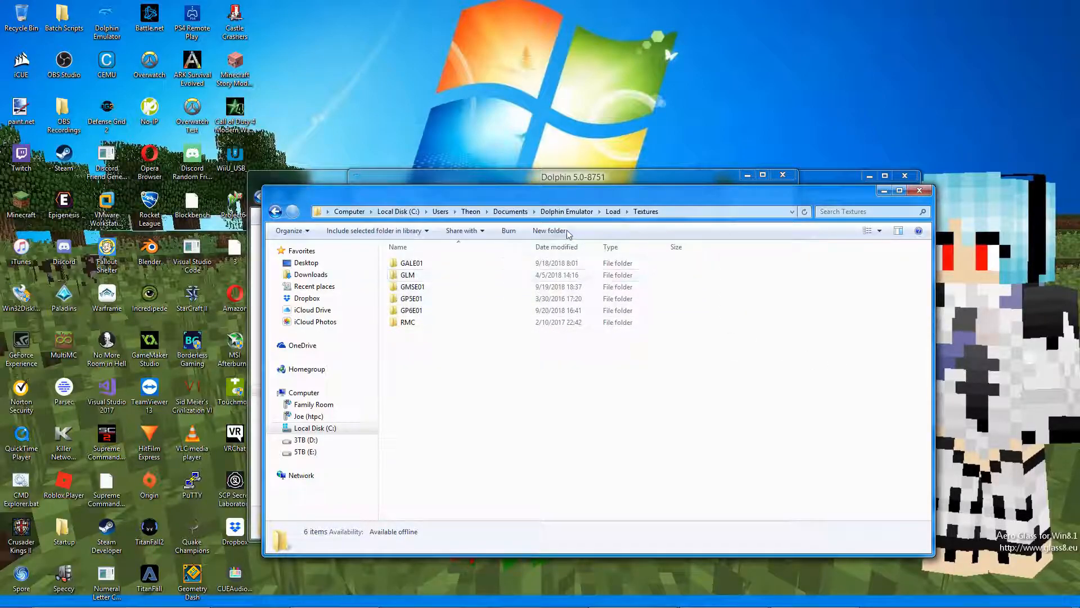
pyautogui.click(550, 229)
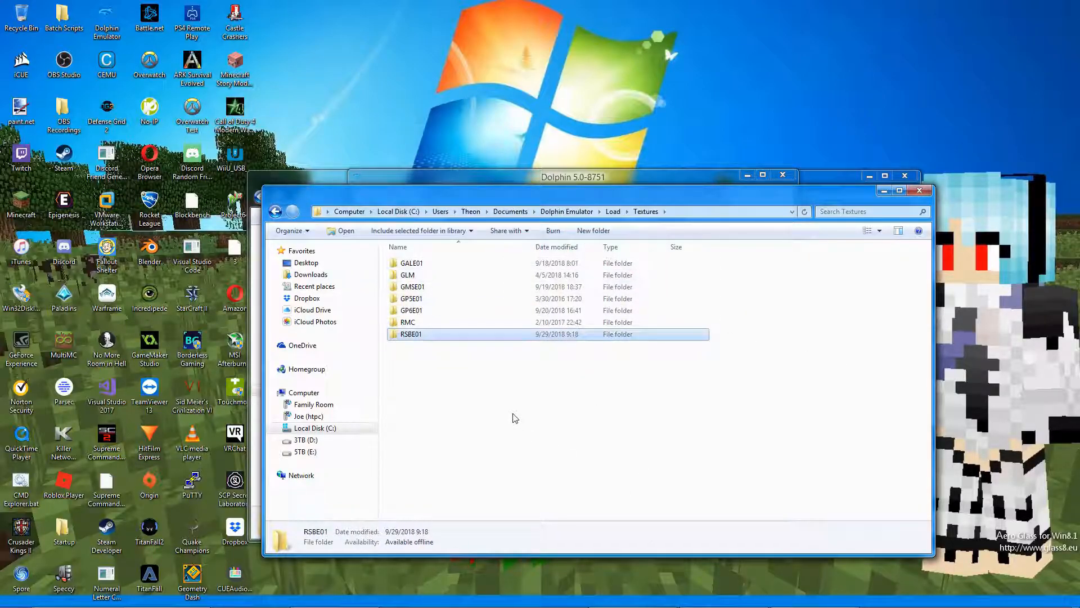
pyautogui.doubleClick(411, 334)
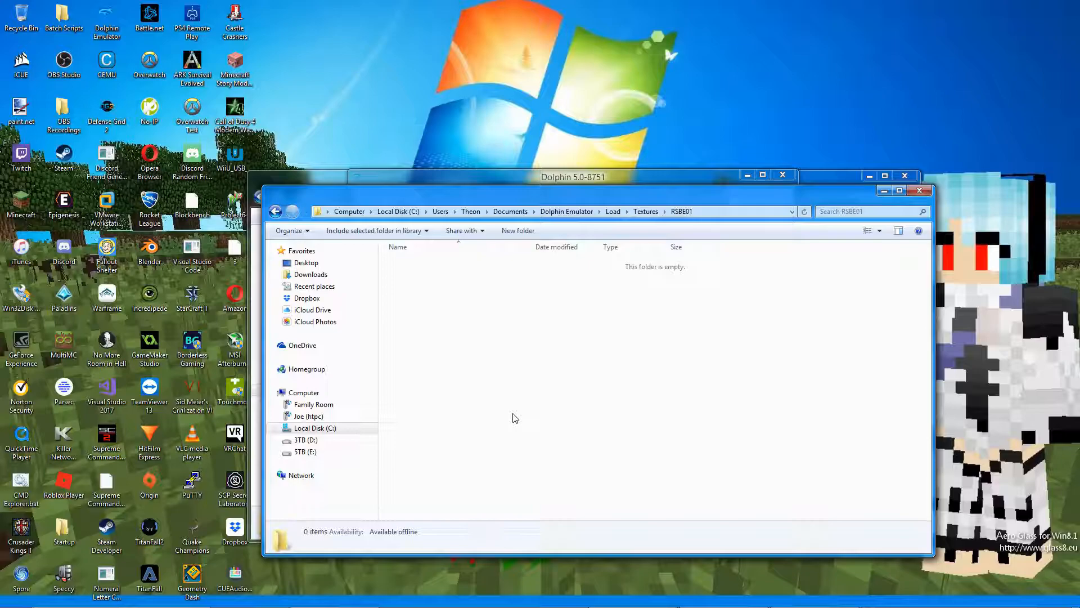
pyautogui.moveTo(559, 74)
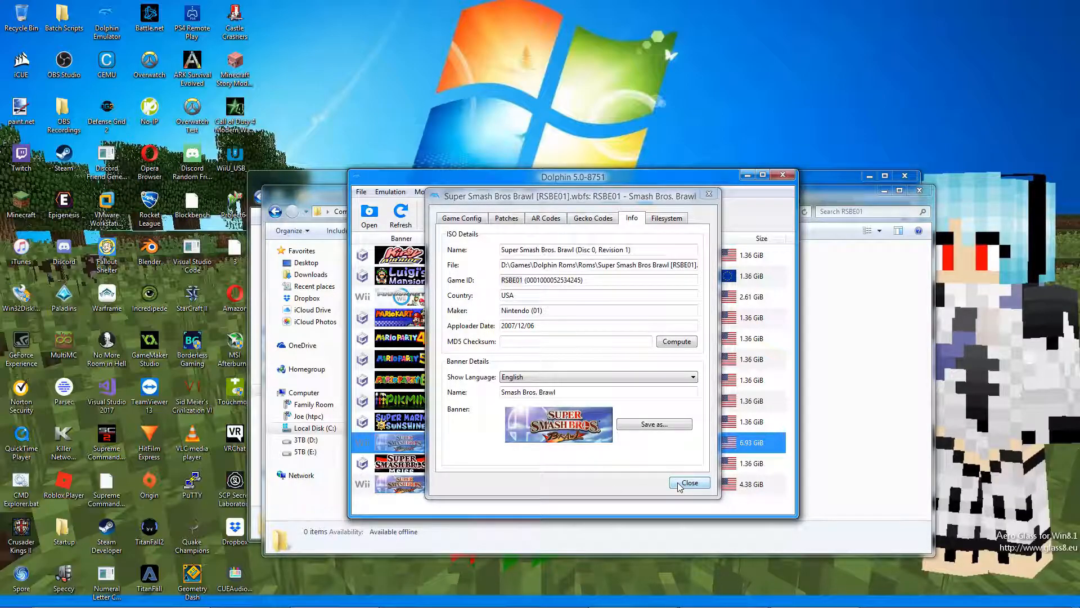
pyautogui.click(689, 483)
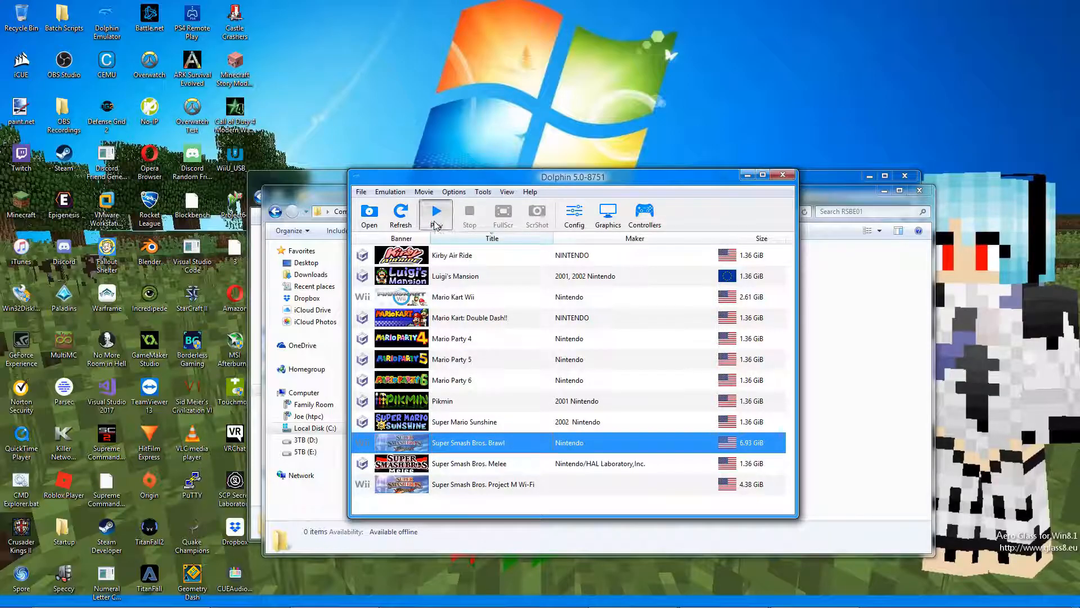
# Step: Start Super Smash Bros. Brawl and bring up the Advanced graphics settings
pyautogui.click(436, 214)
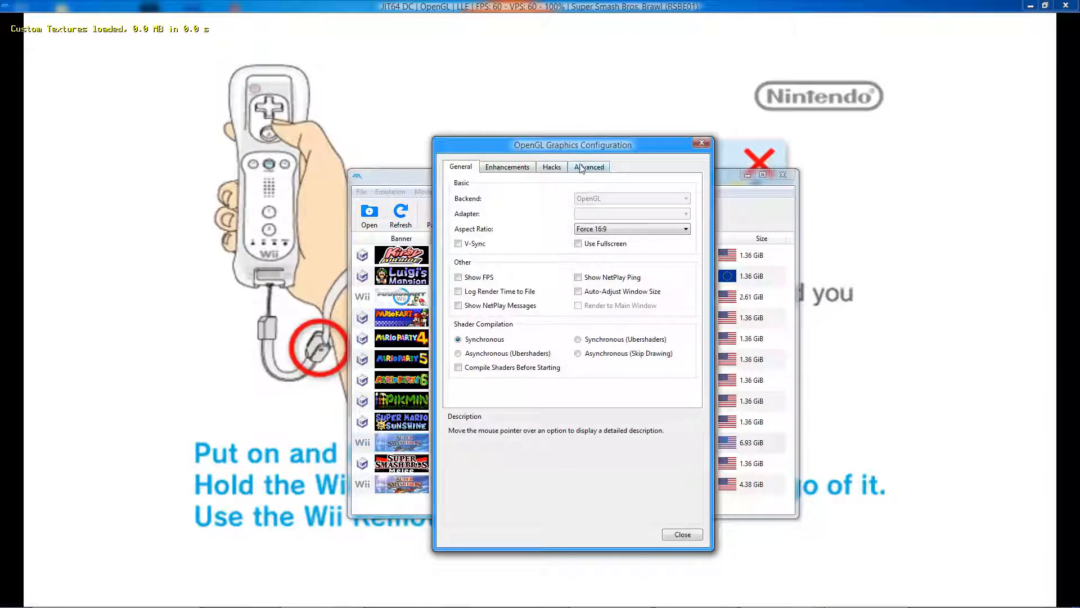
pyautogui.click(588, 167)
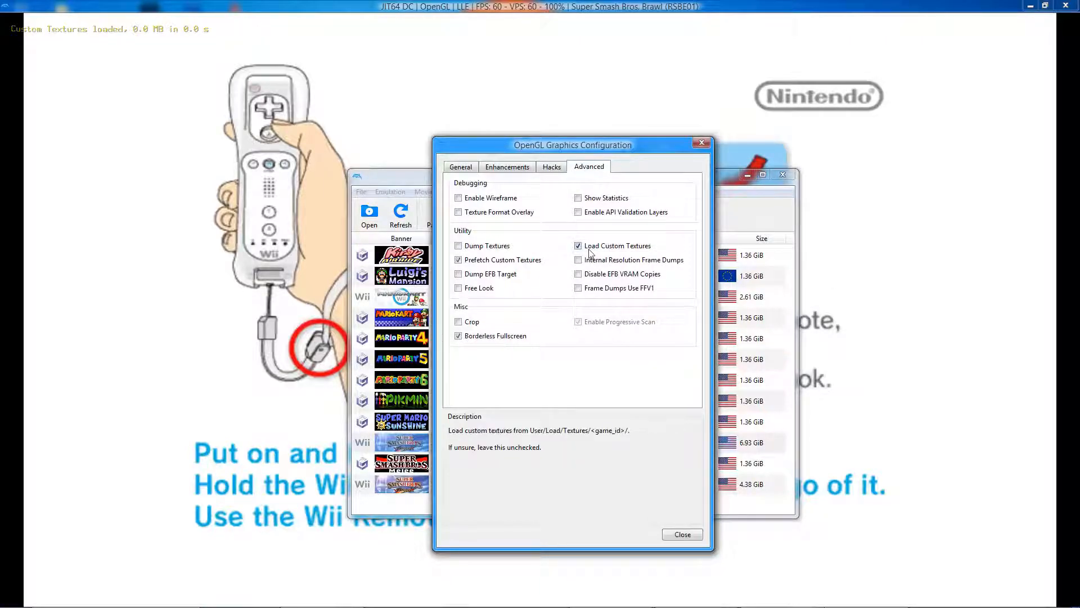
pyautogui.moveTo(503, 260)
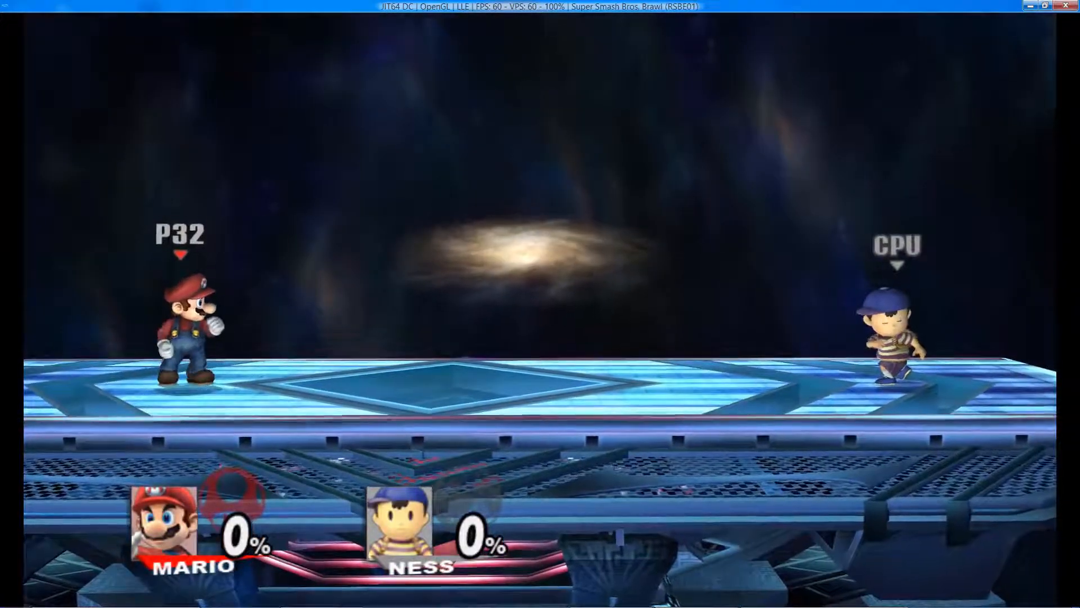
# Step: Enable Dump Textures and nudge Texture Cache Accuracy to Safe and back to Fast
pyautogui.press('alt+tab')
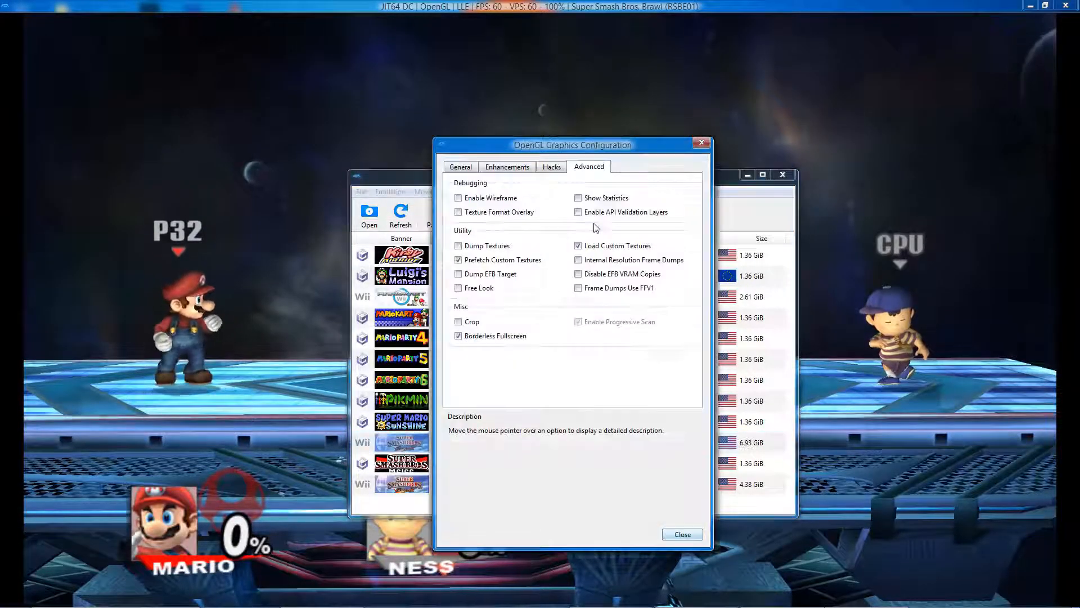
pyautogui.click(458, 245)
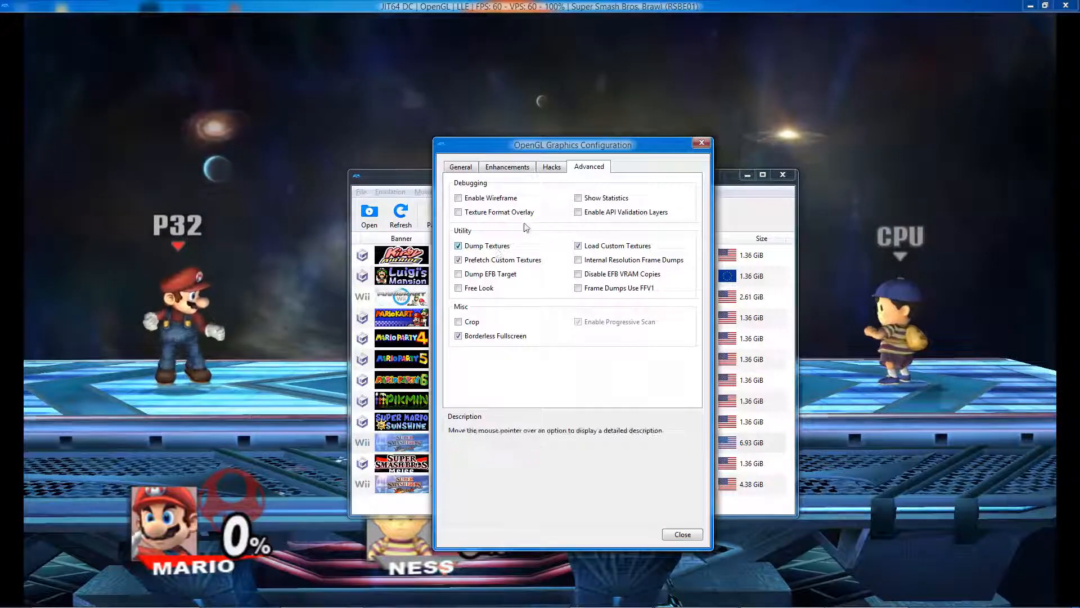
pyautogui.click(552, 166)
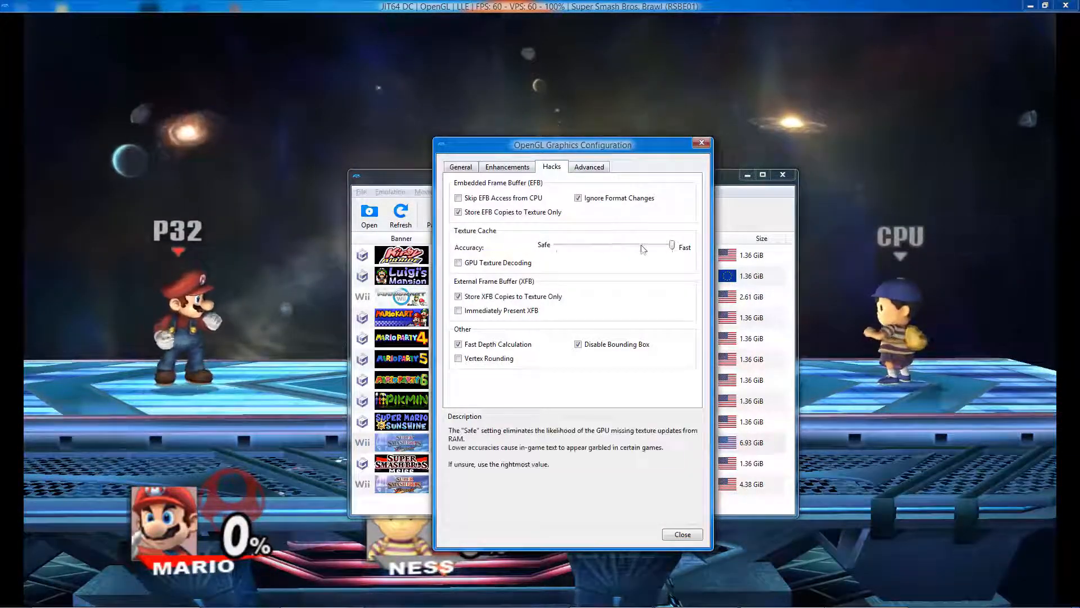
pyautogui.moveTo(672, 244); pyautogui.dragTo(613, 244)
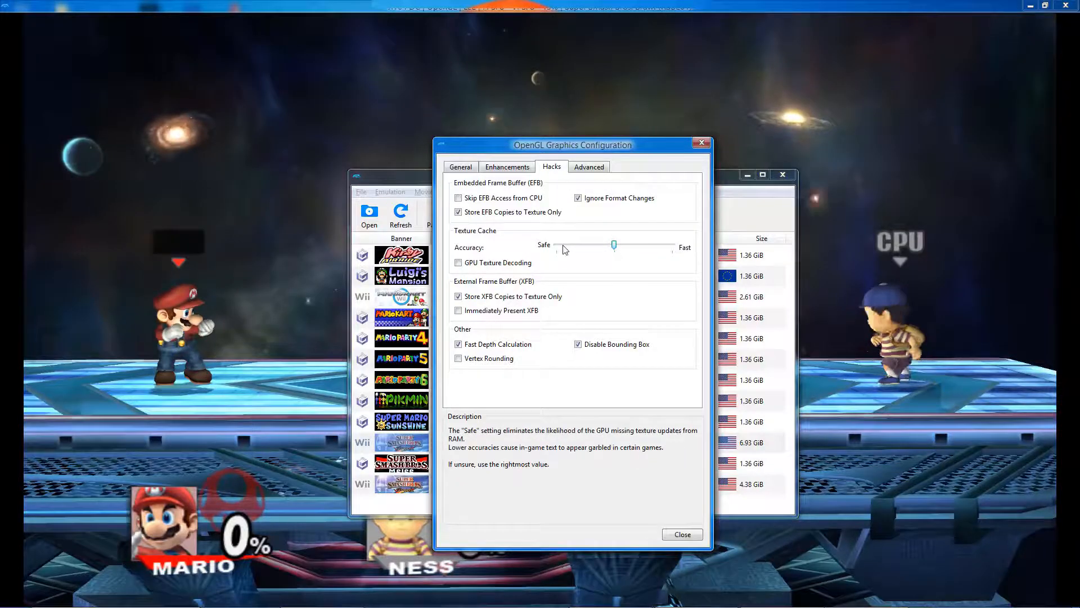
pyautogui.moveTo(613, 244); pyautogui.dragTo(672, 244)
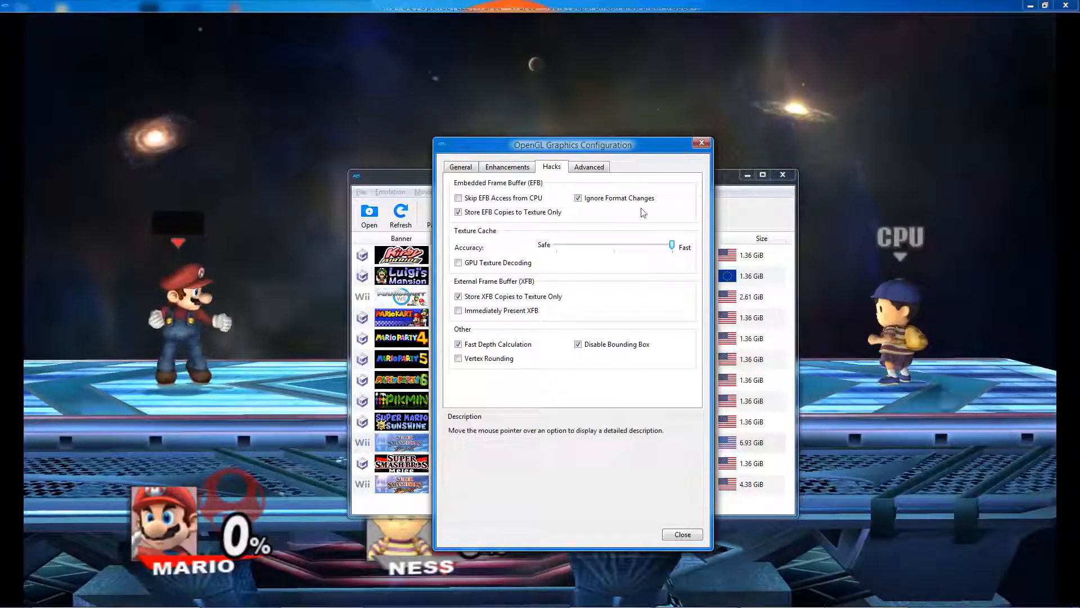
# Step: Turn Dump Textures back off and close the graphics configuration
pyautogui.click(589, 166)
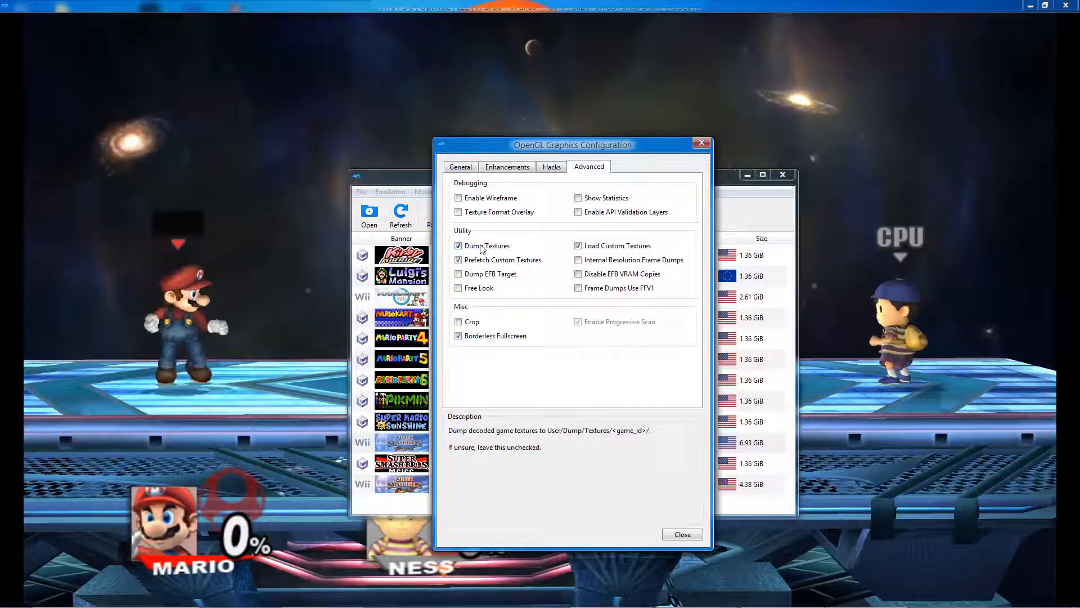
pyautogui.click(458, 245)
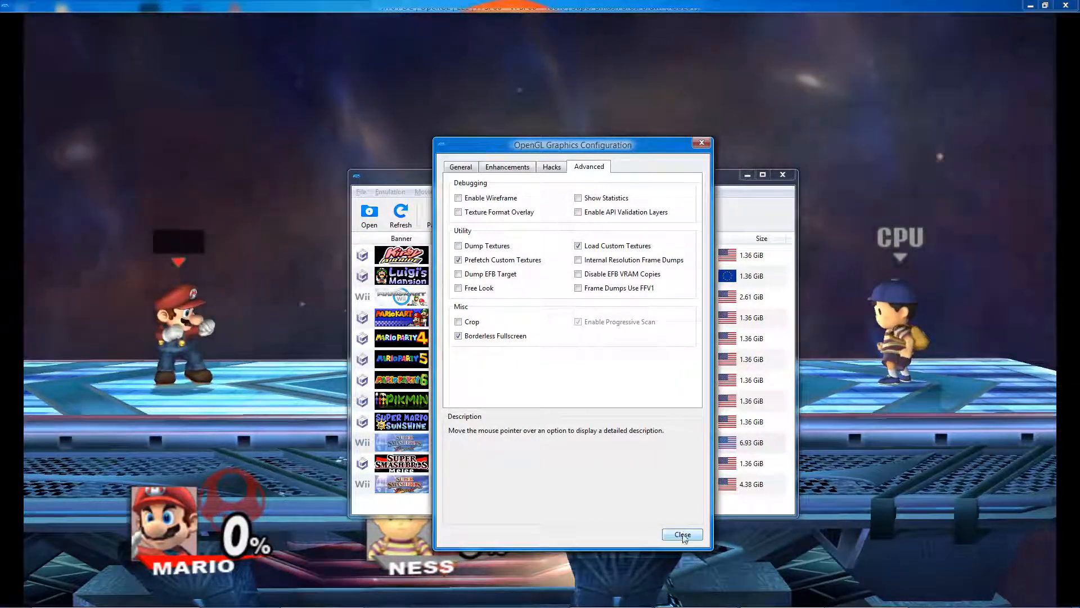
pyautogui.click(682, 535)
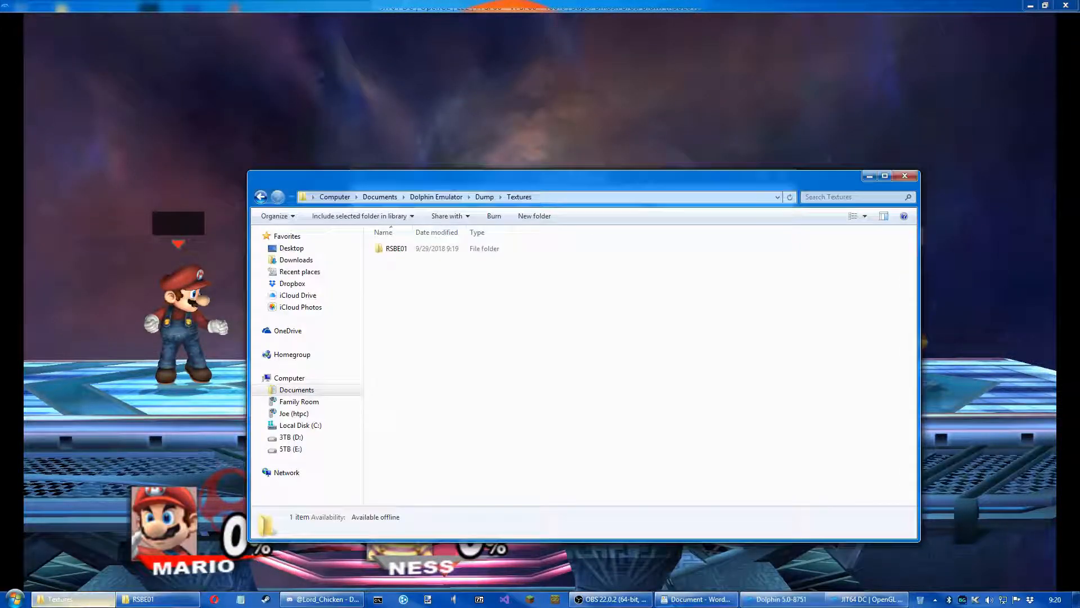
# Step: Enter the dumped RSBE01 folder and select Mario's 512x512 clothing texture
pyautogui.click(419, 249)
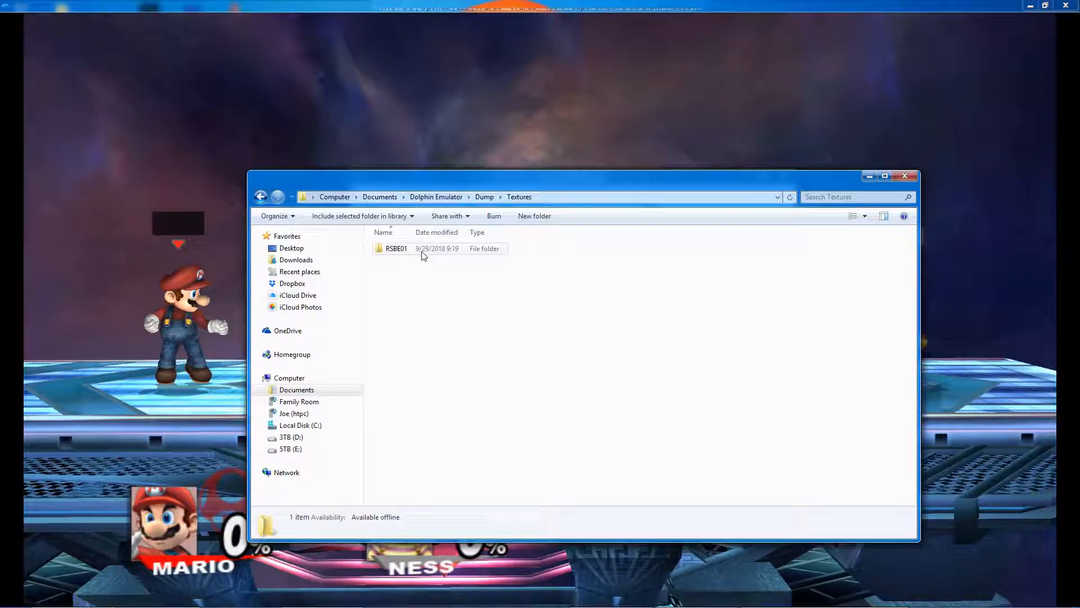
pyautogui.doubleClick(396, 248)
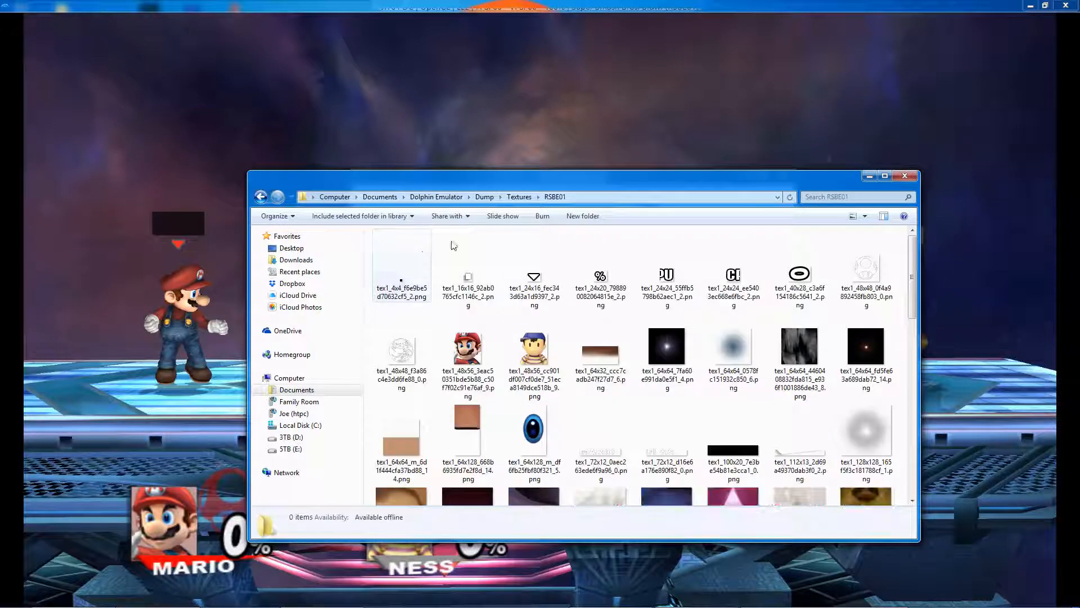
pyautogui.scroll(-3)
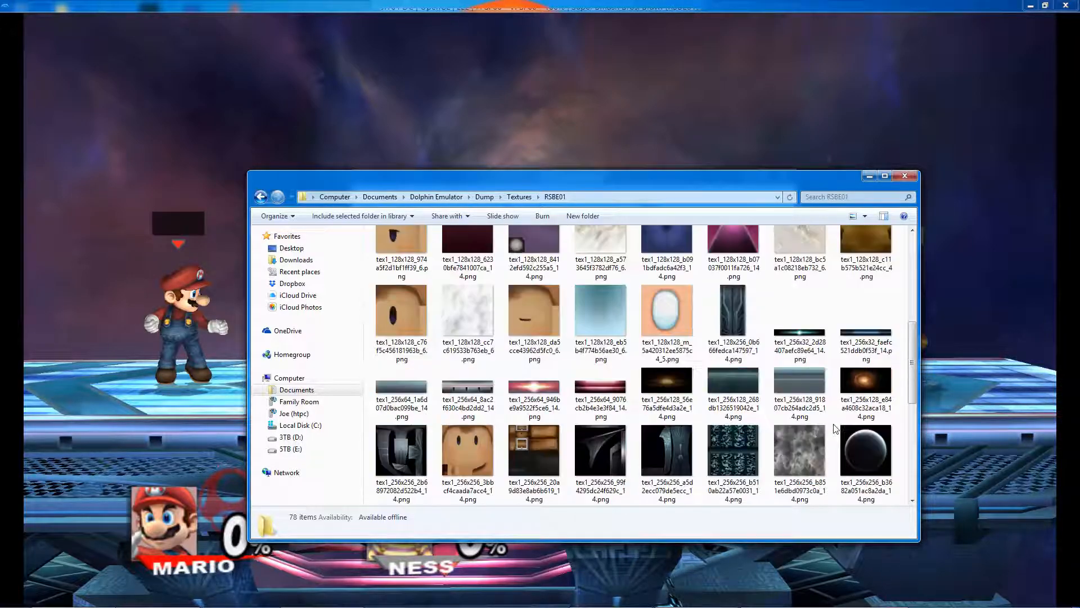
pyautogui.scroll(-3)
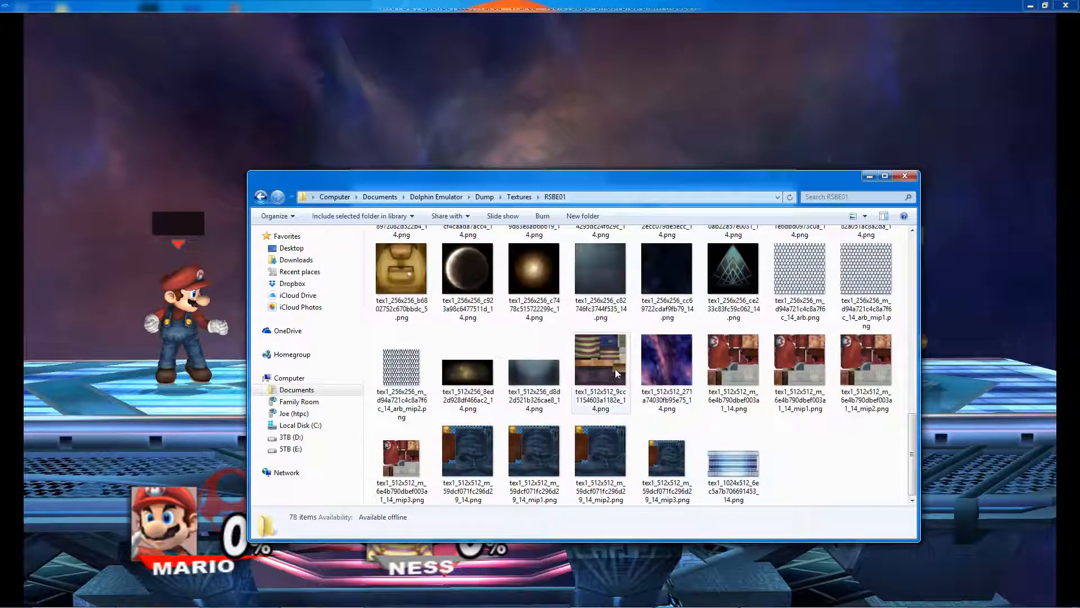
pyautogui.moveTo(753, 368)
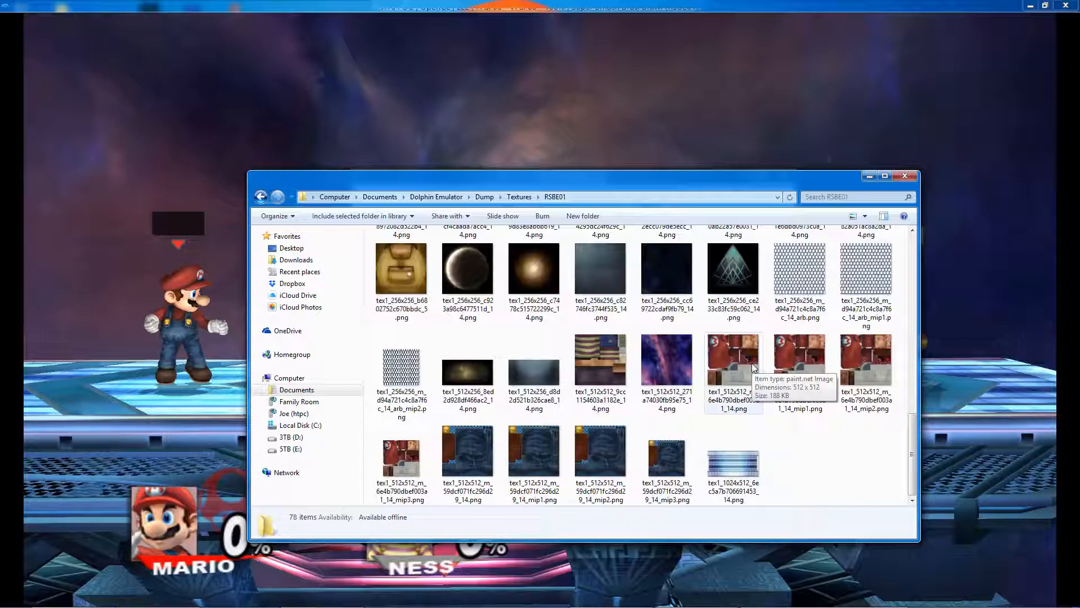
pyautogui.click(733, 359)
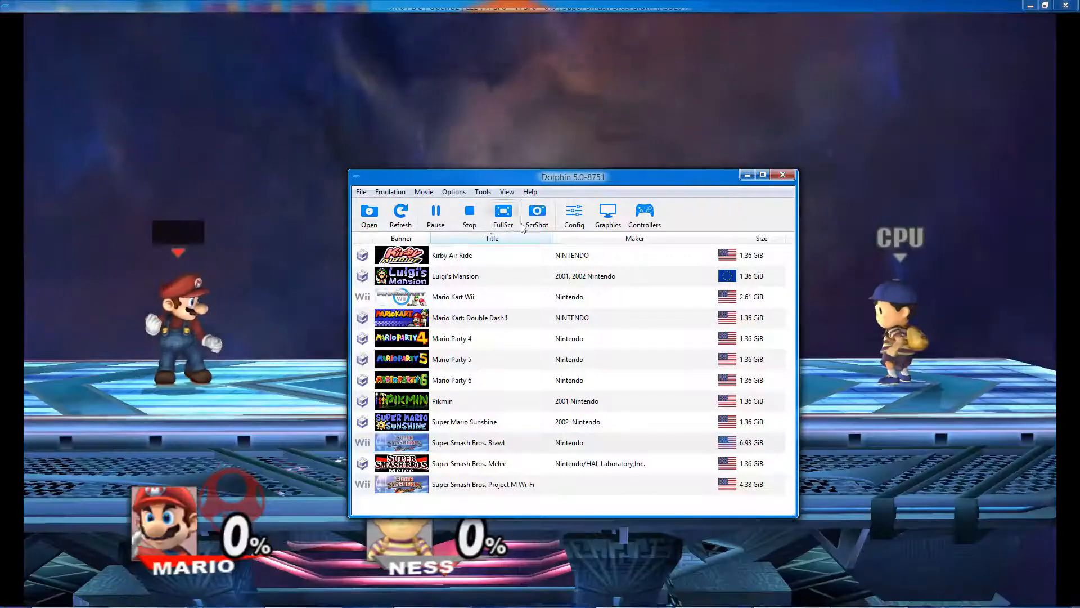
# Step: Toggle Load Custom Textures off and on so the purple Mario loads, then close Graphics
pyautogui.click(606, 216)
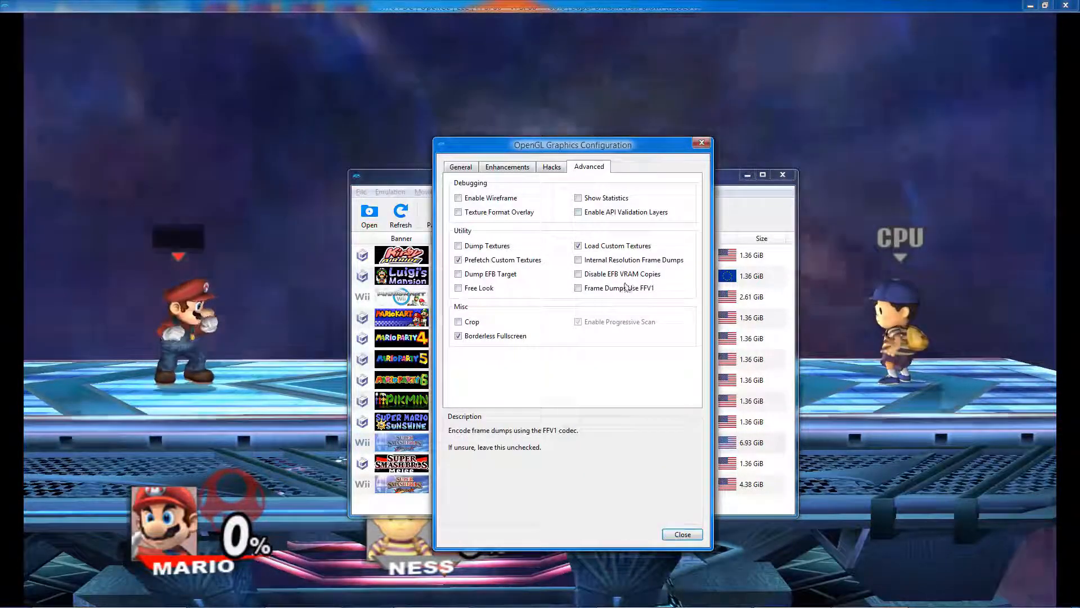
pyautogui.click(578, 246)
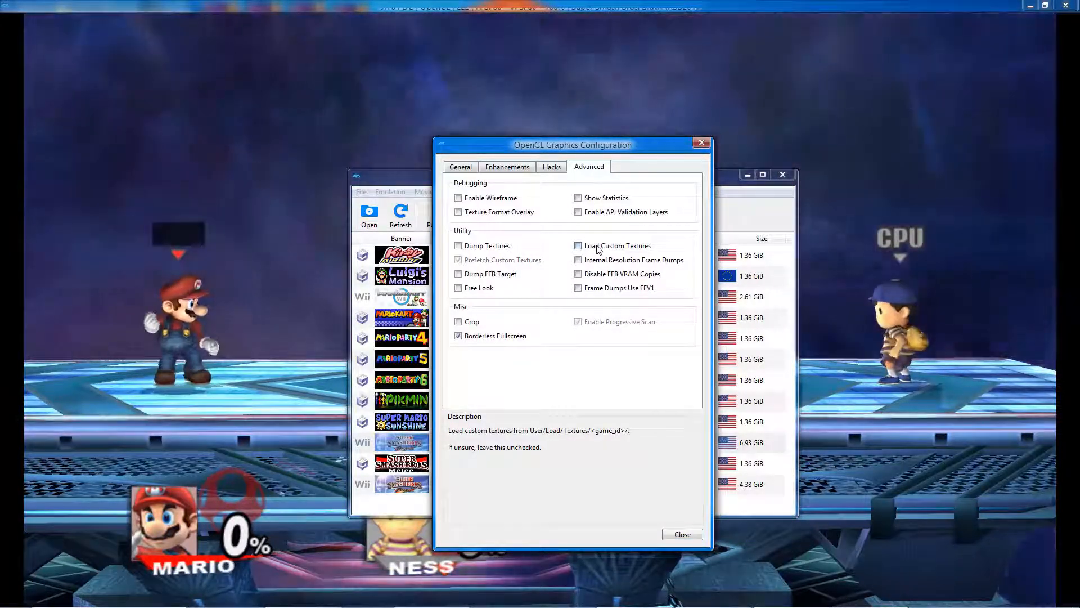
pyautogui.click(578, 245)
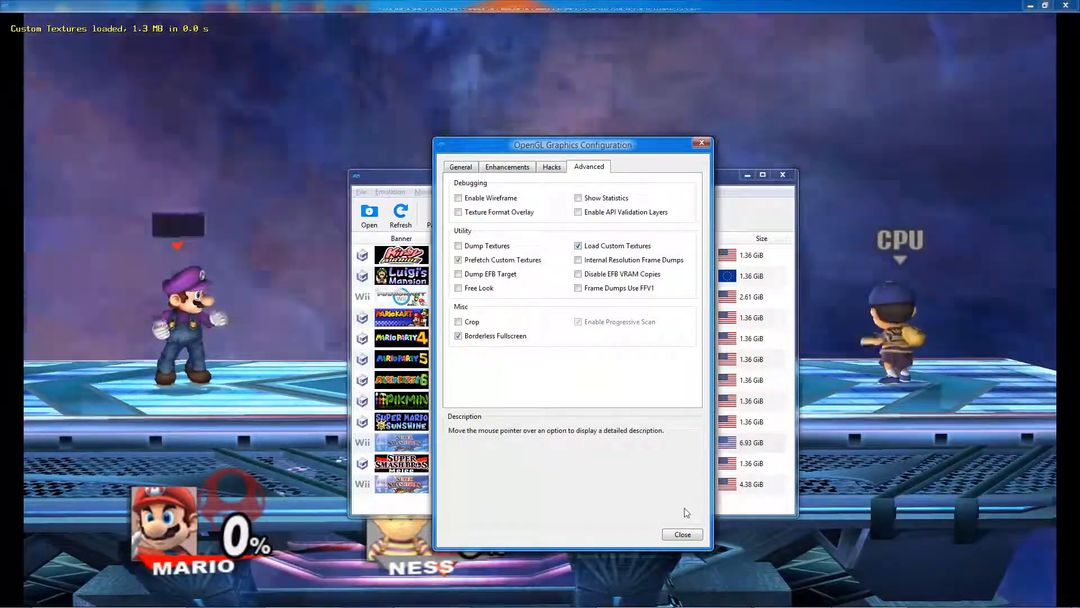
pyautogui.click(681, 533)
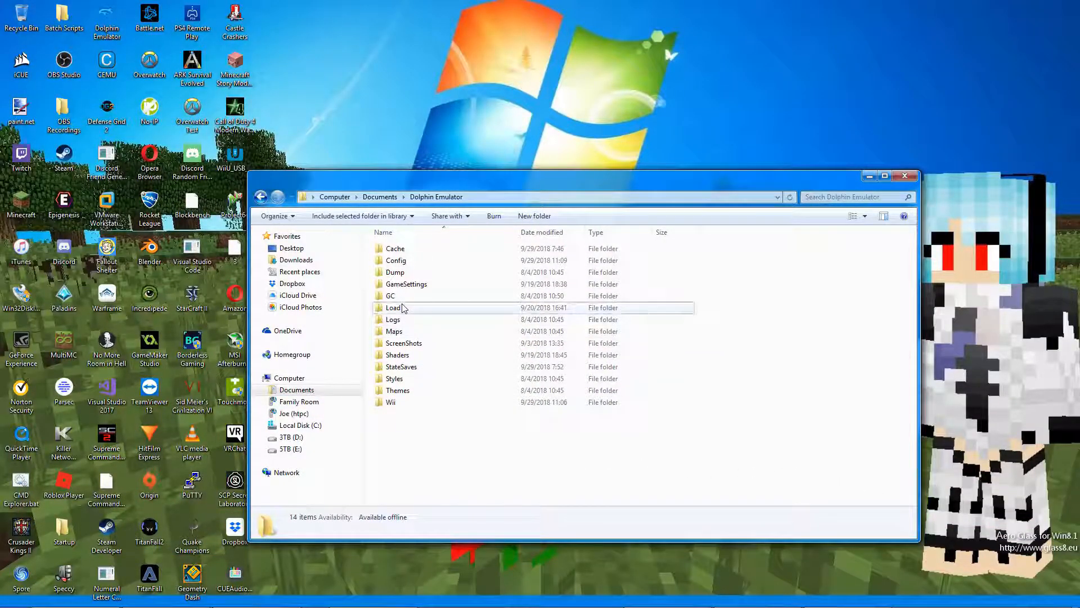
# Step: Enter Load\Packs and the MP8BT pack's GP6E01 folder of Blue Toad textures
pyautogui.doubleClick(394, 308)
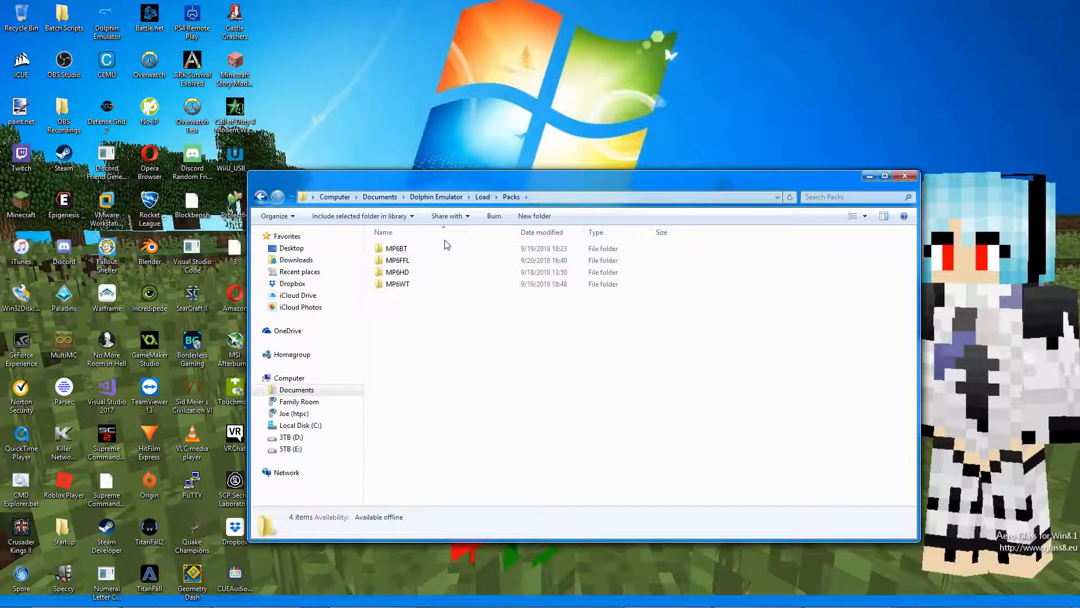
pyautogui.doubleClick(396, 247)
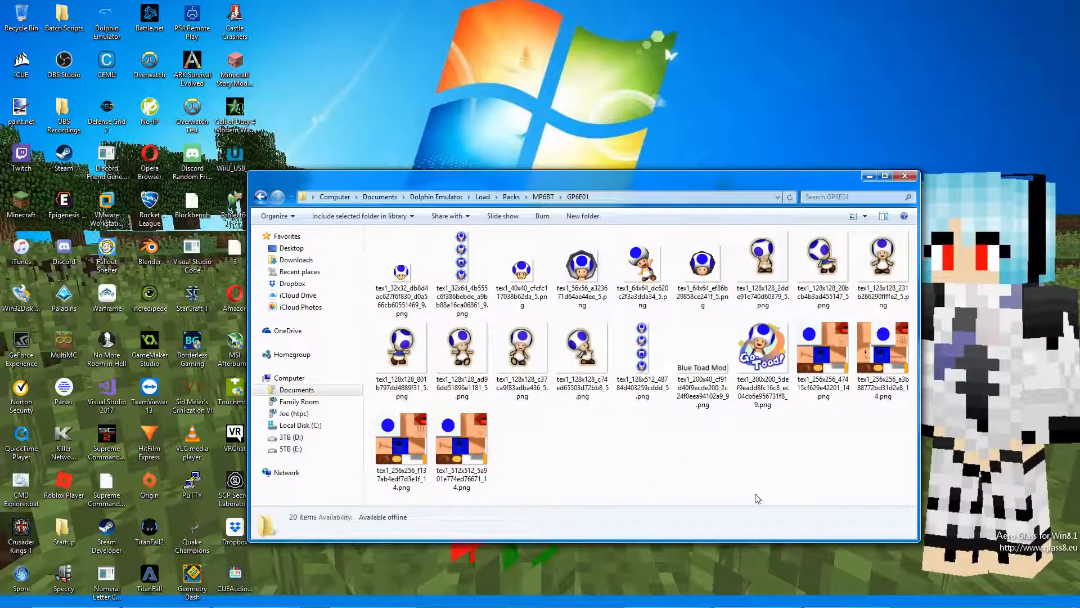
pyautogui.moveTo(854, 490)
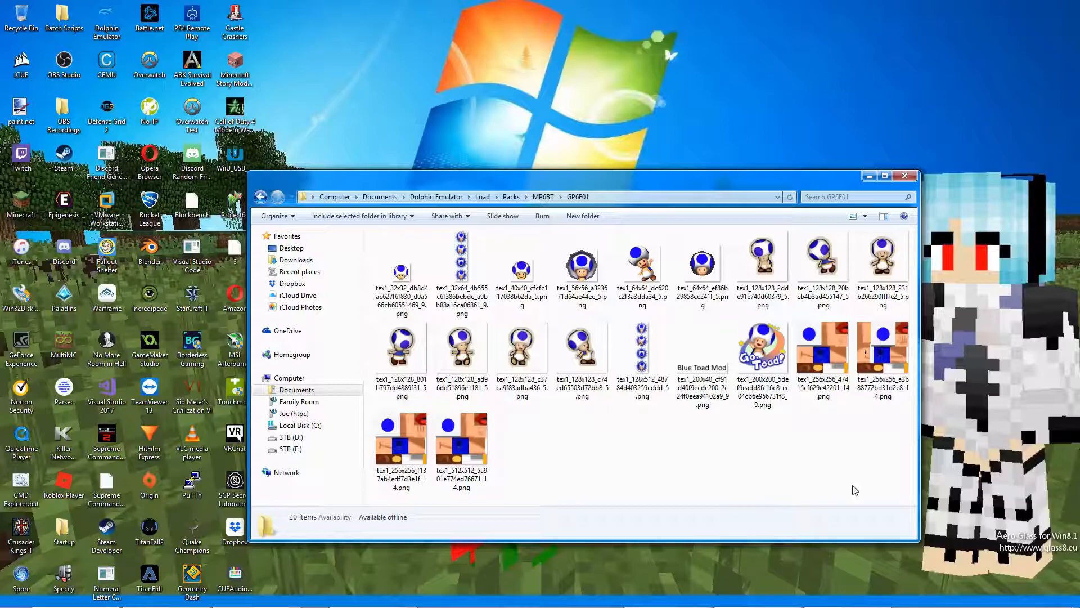
pyautogui.moveTo(763, 468)
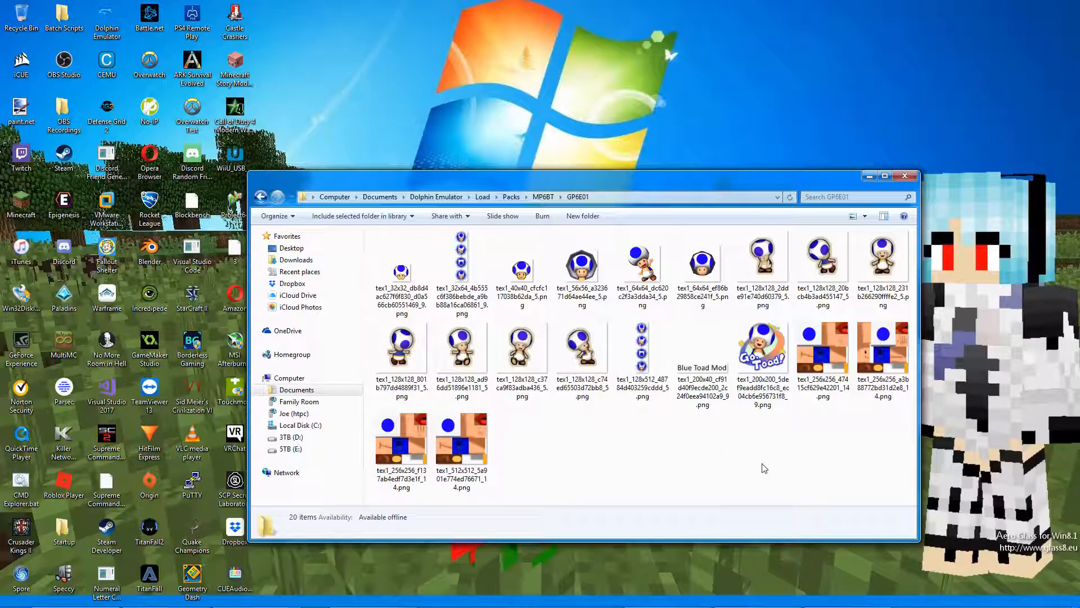